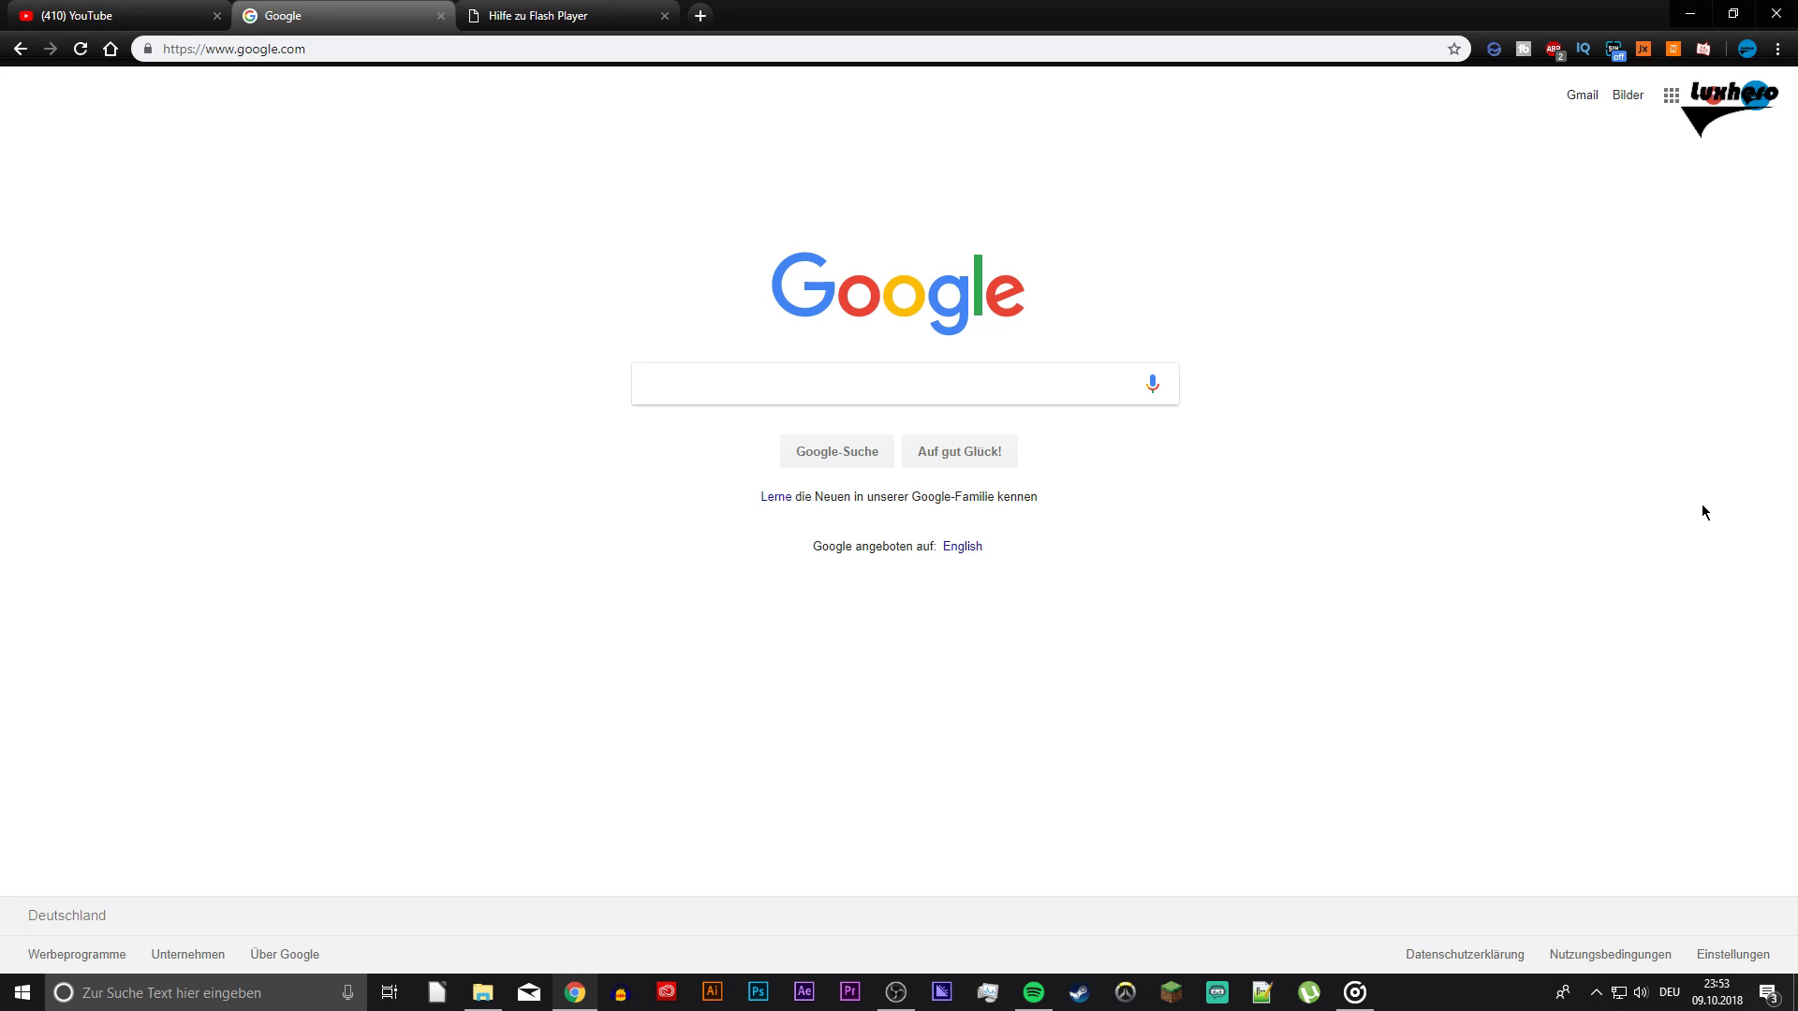
pyautogui.moveTo(1695, 502)
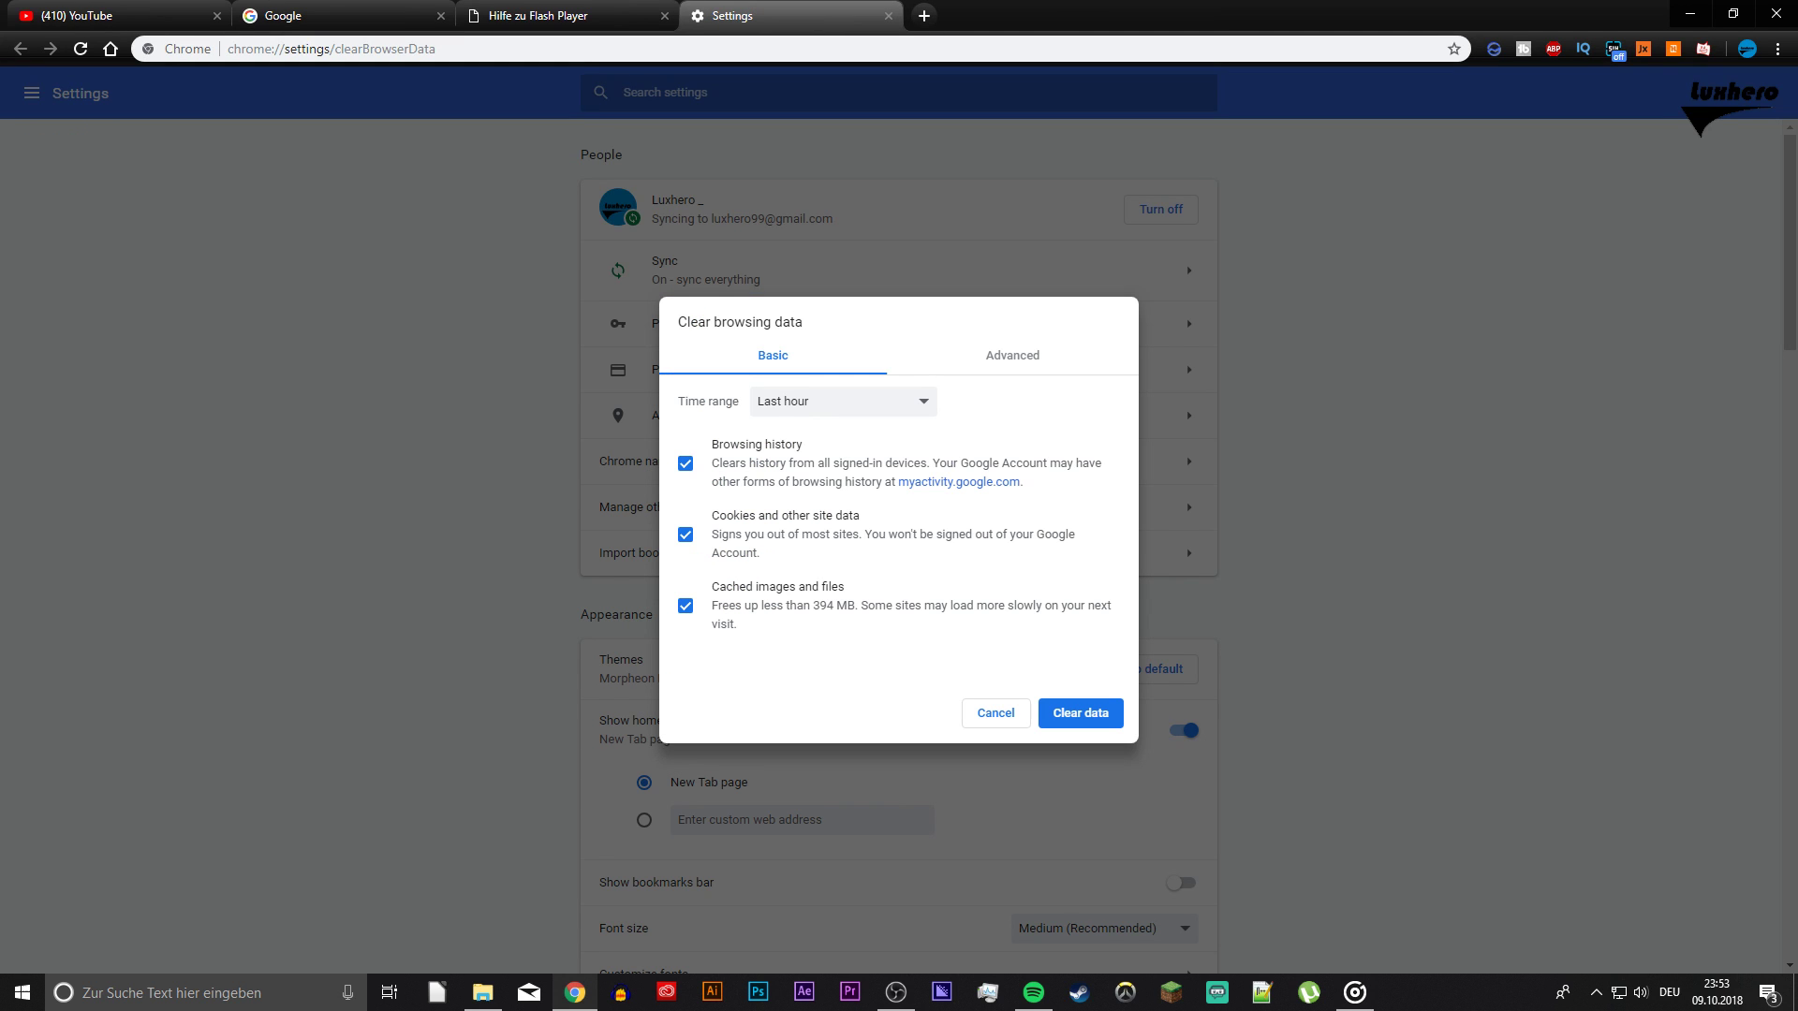
# Clear all-time browsing data including cookies and cached files.
pyautogui.click(1777, 48)
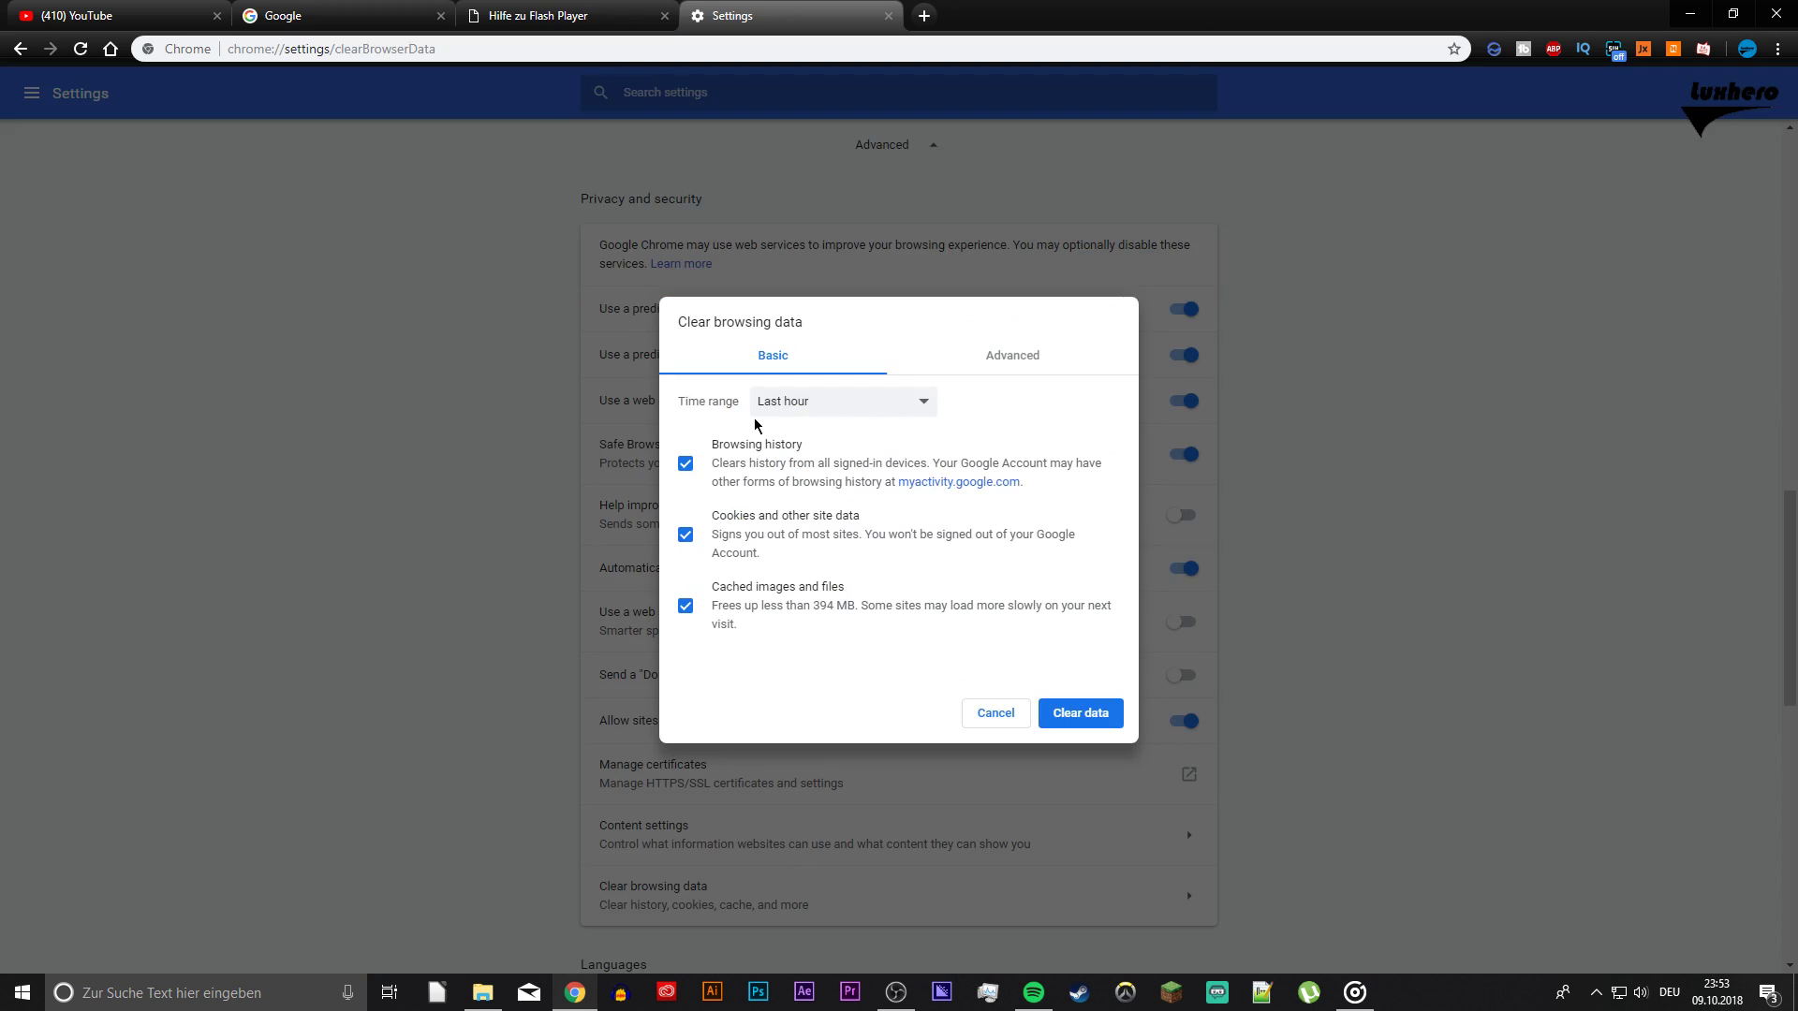
pyautogui.click(843, 400)
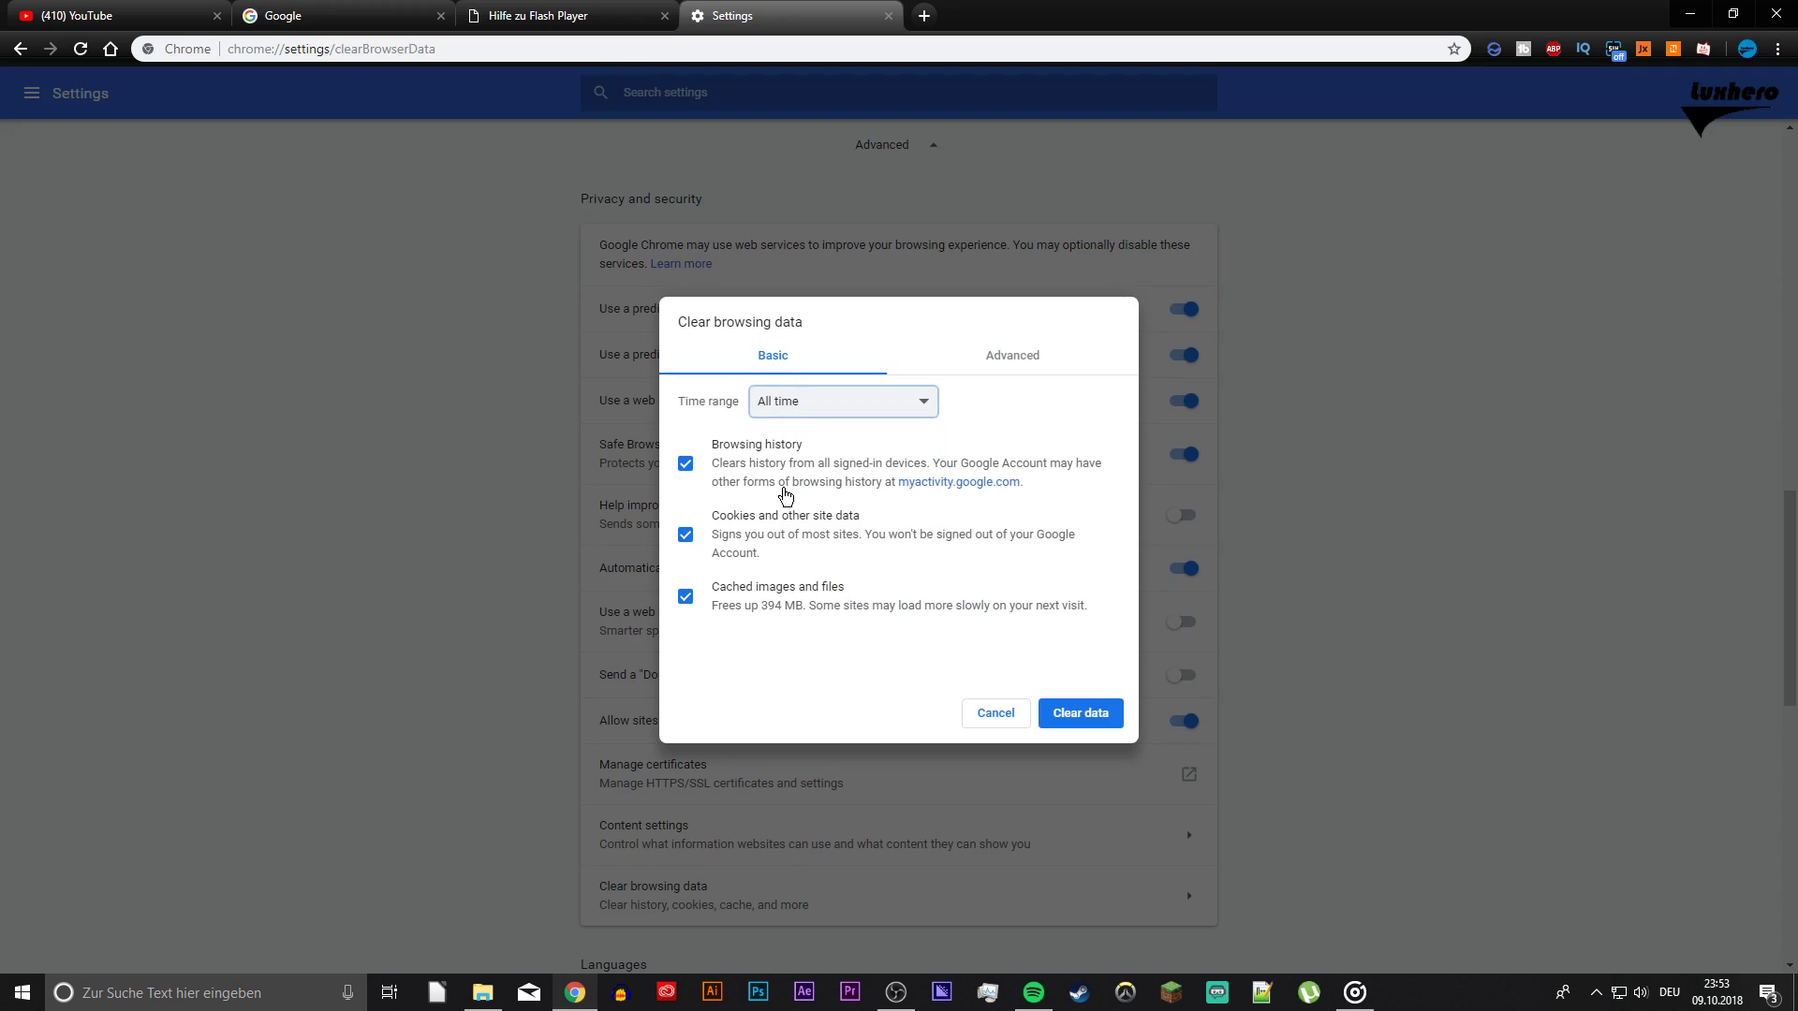
pyautogui.click(1011, 355)
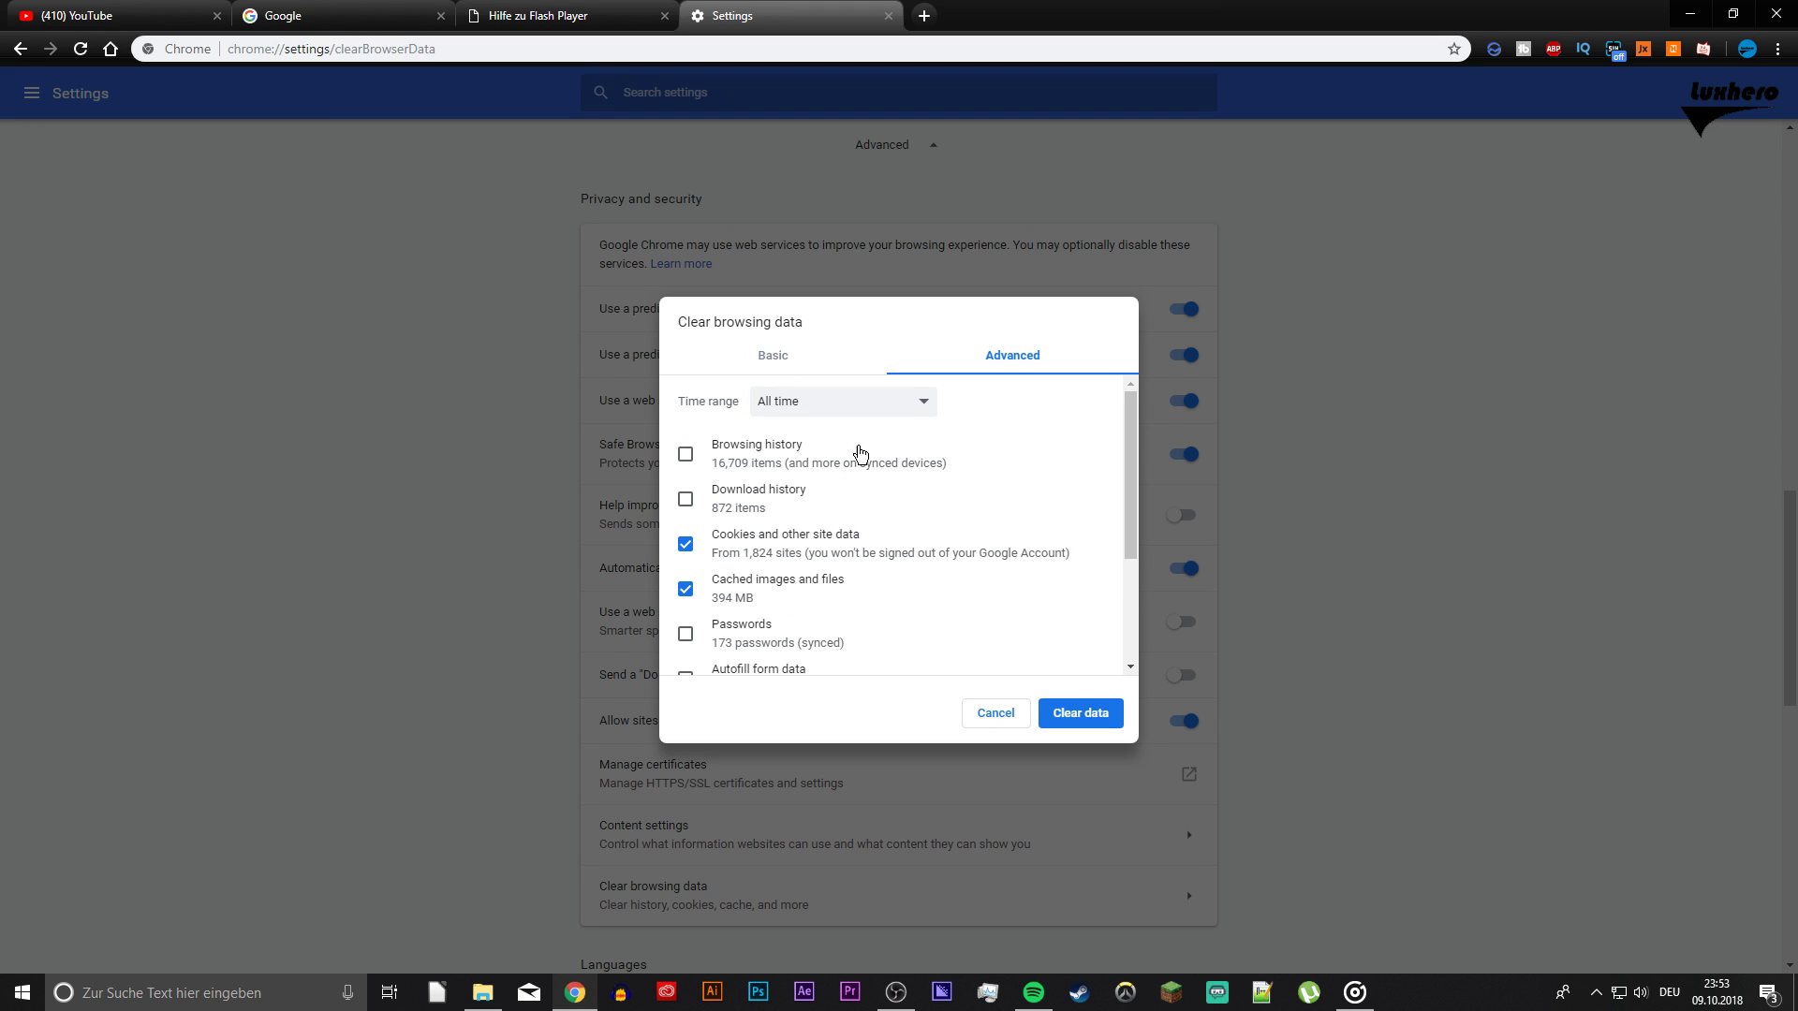
pyautogui.click(685, 588)
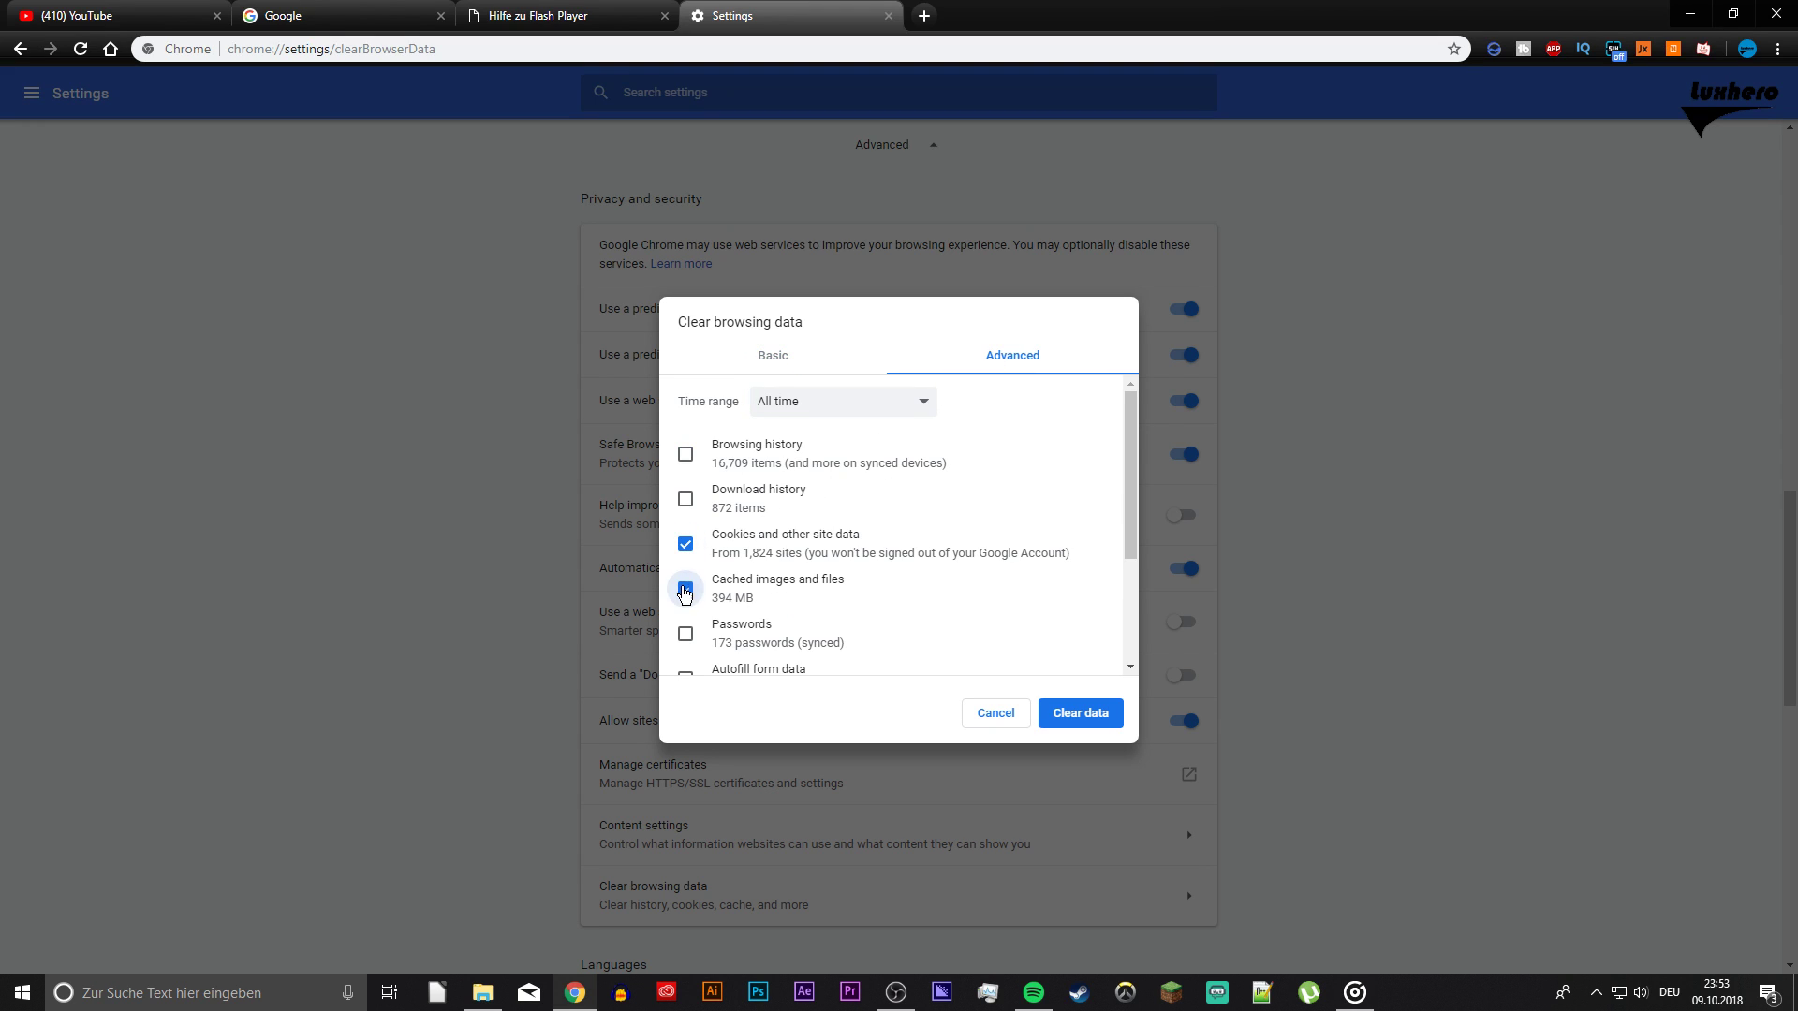
pyautogui.click(684, 589)
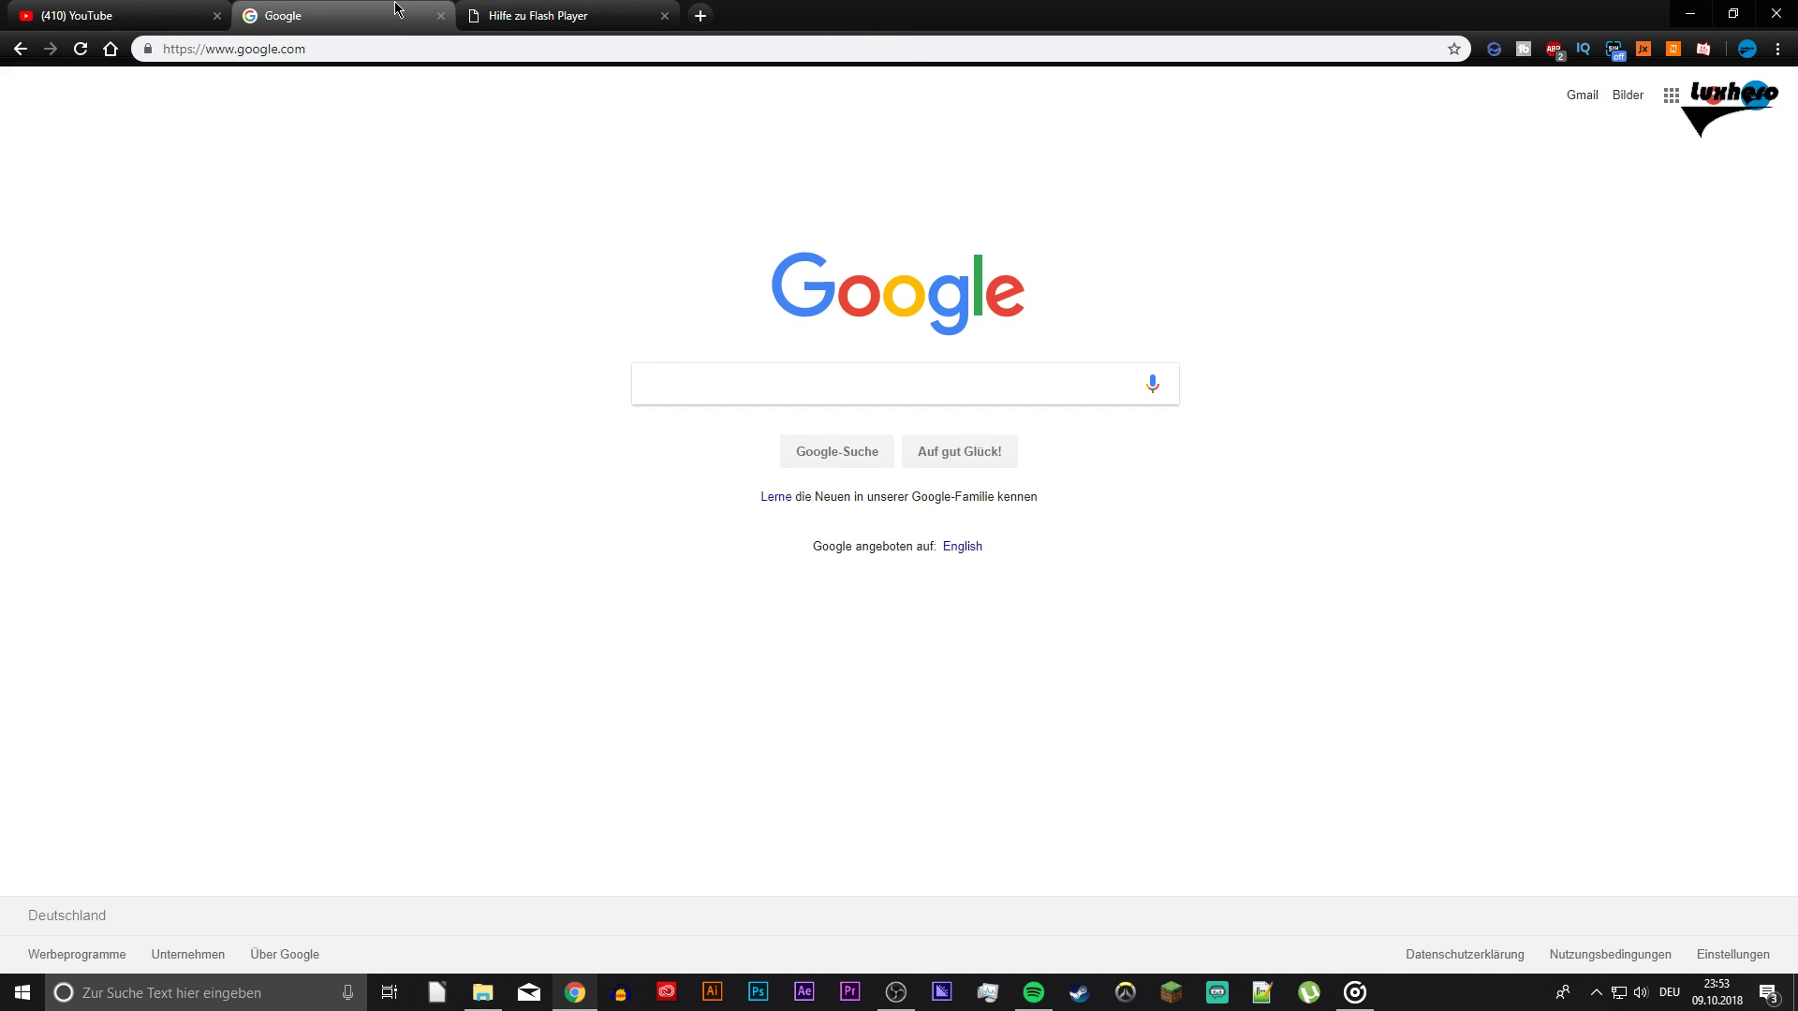
# Open the Extensions page to review installed add-ons like TubeBuddy, then close it.
pyautogui.rightClick(1523, 49)
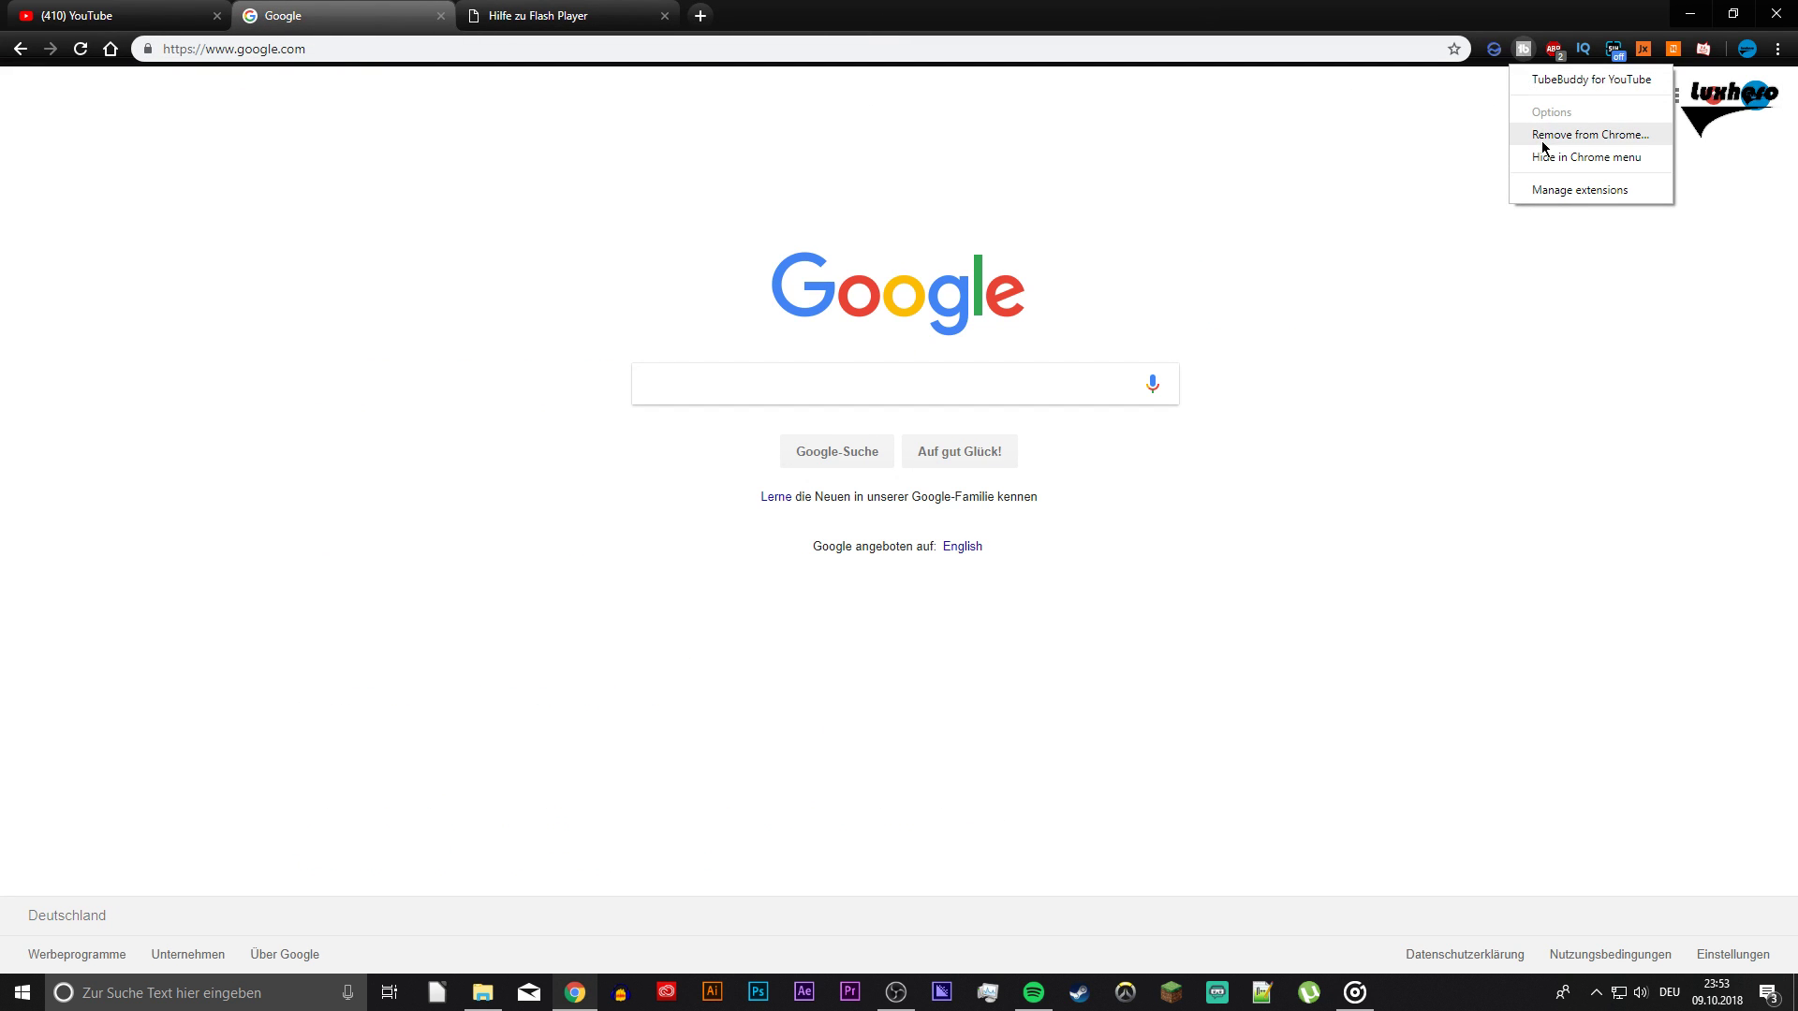
pyautogui.click(1777, 45)
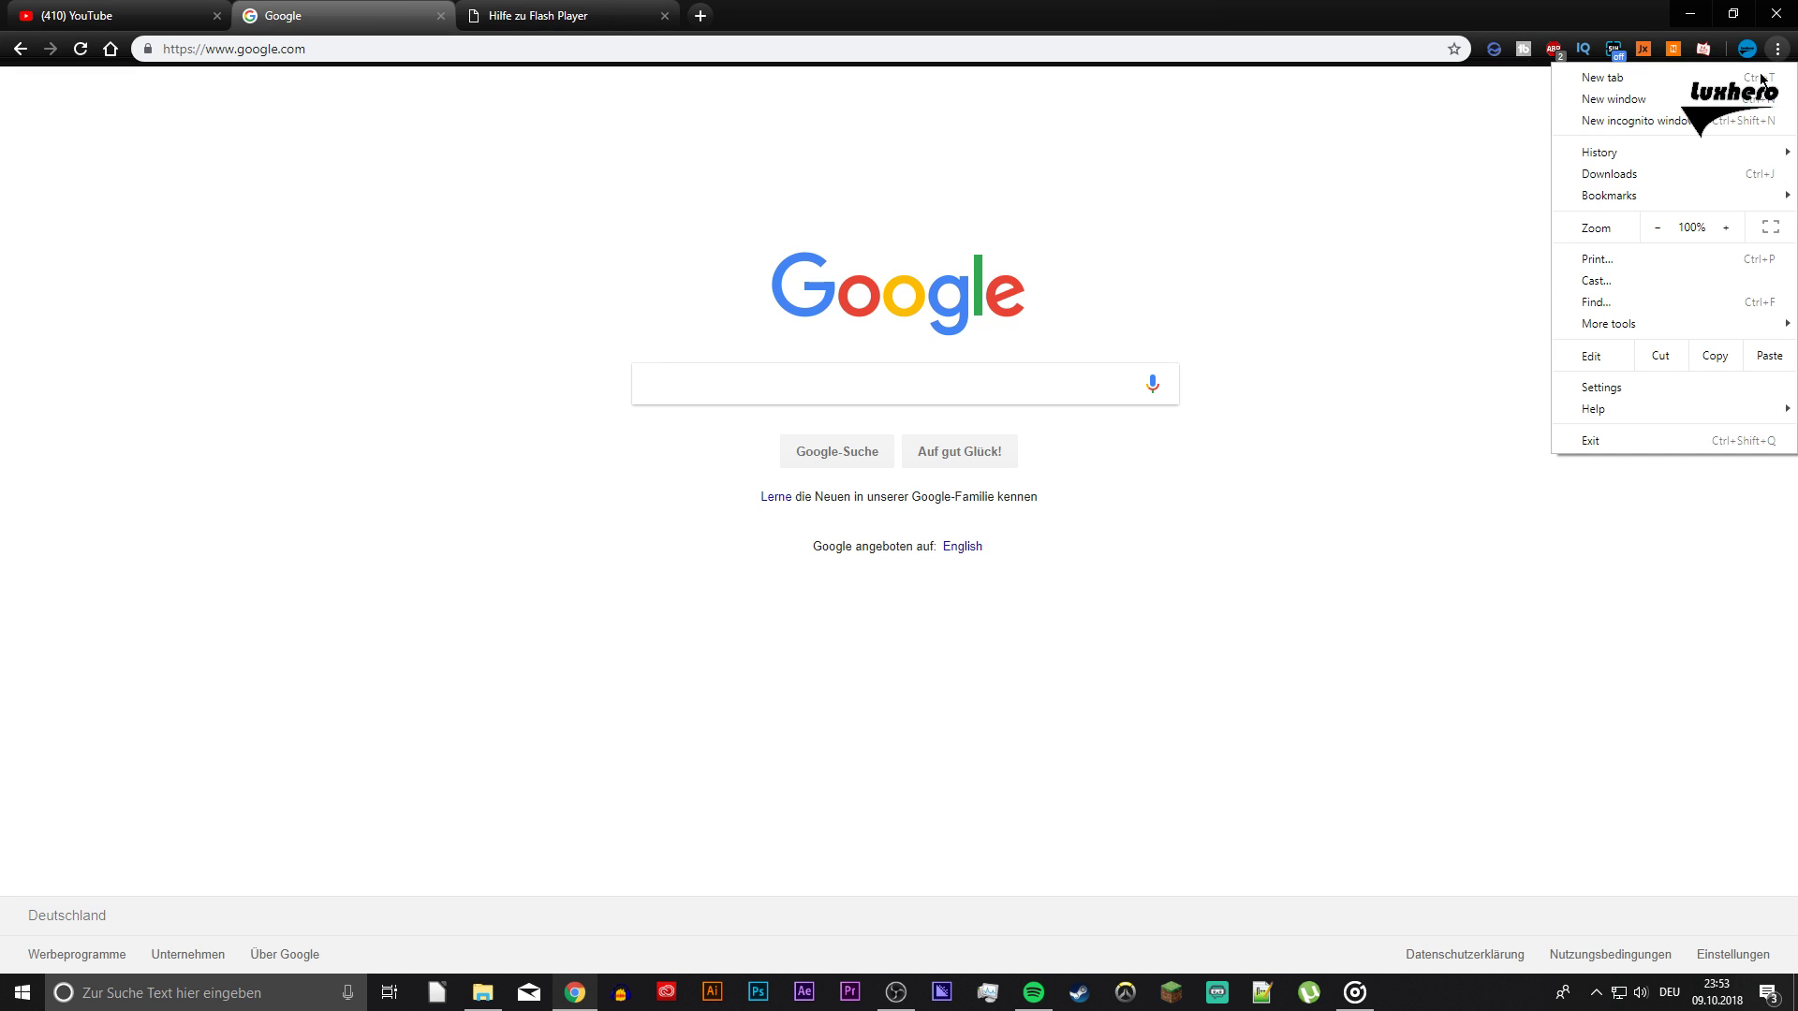
pyautogui.click(1405, 415)
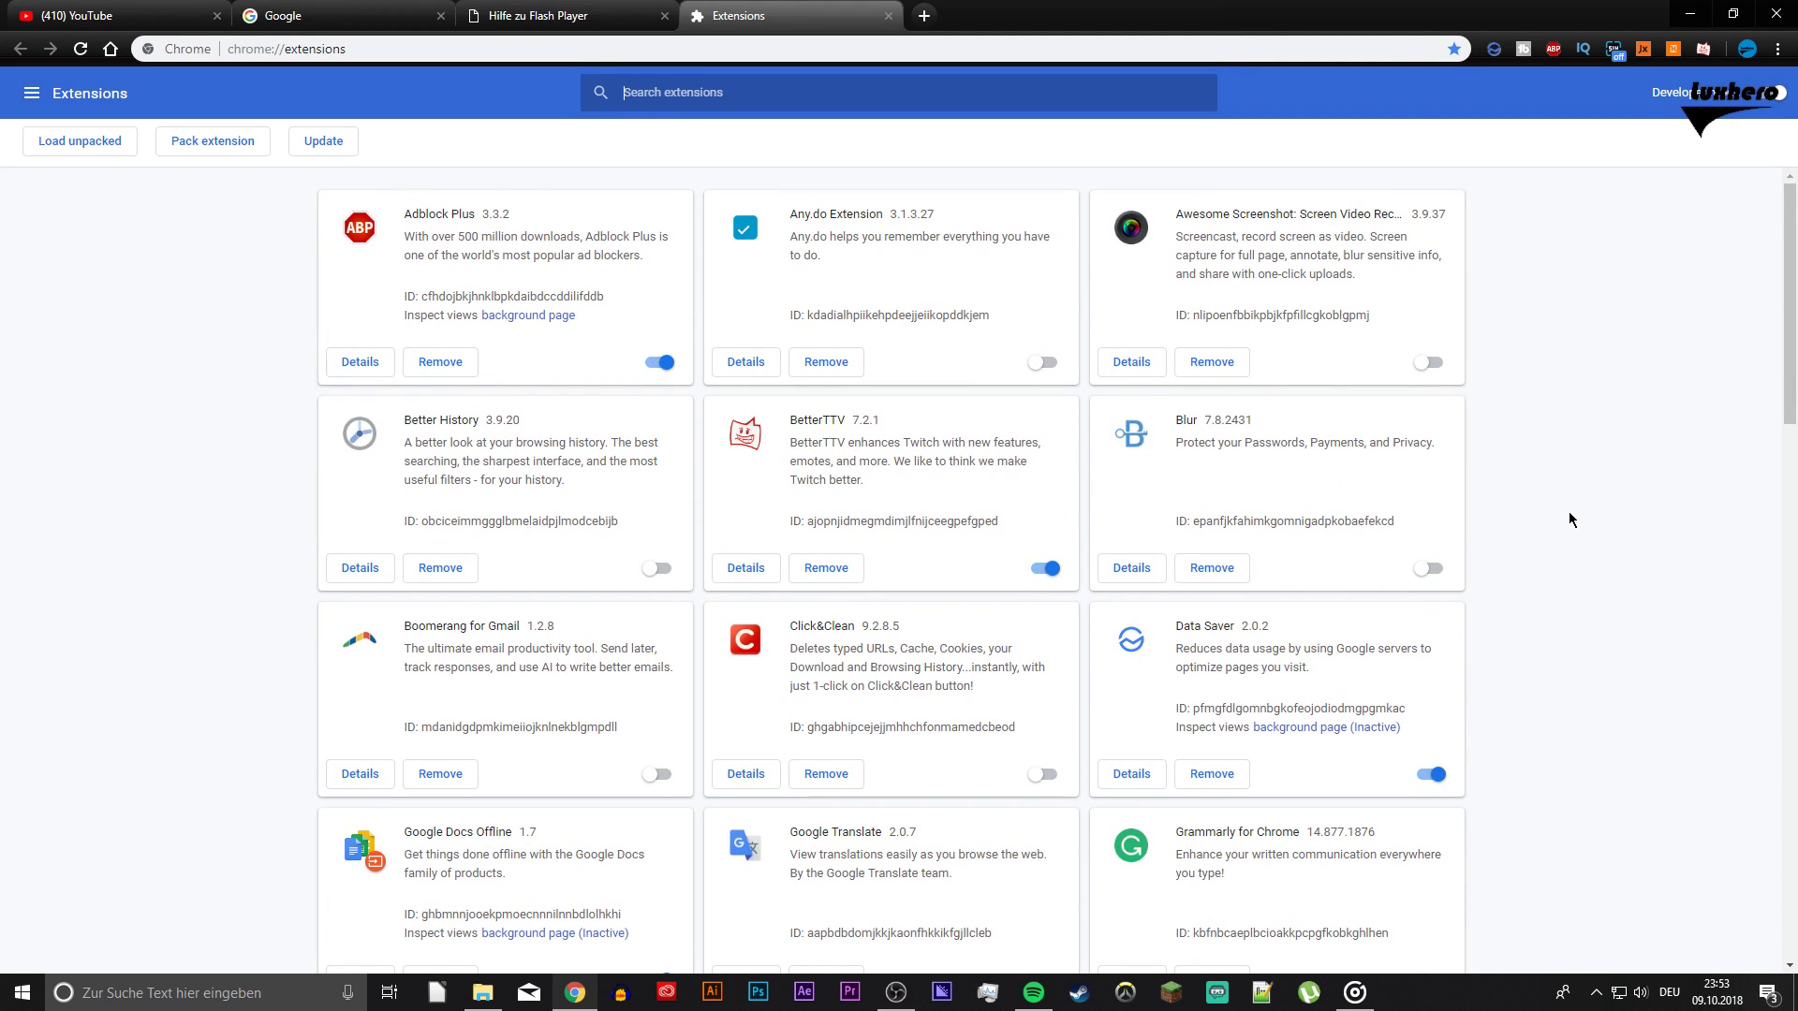
pyautogui.moveTo(964, 120)
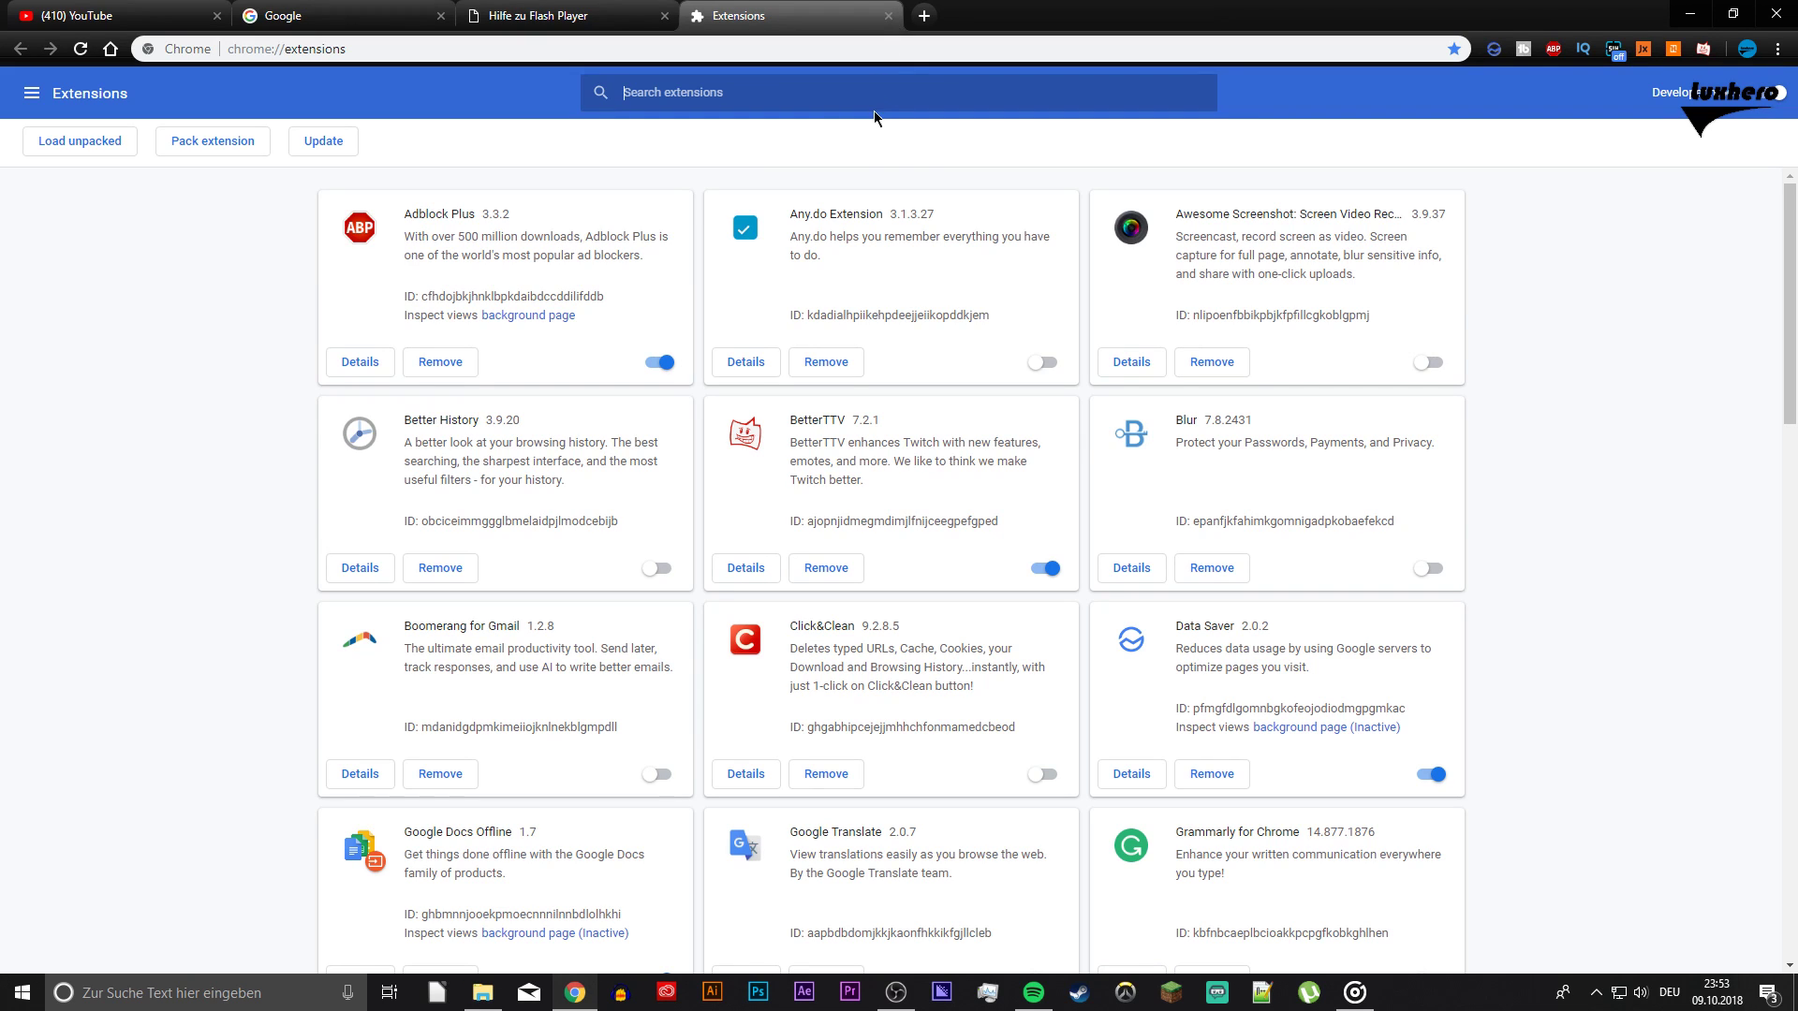
pyautogui.click(886, 15)
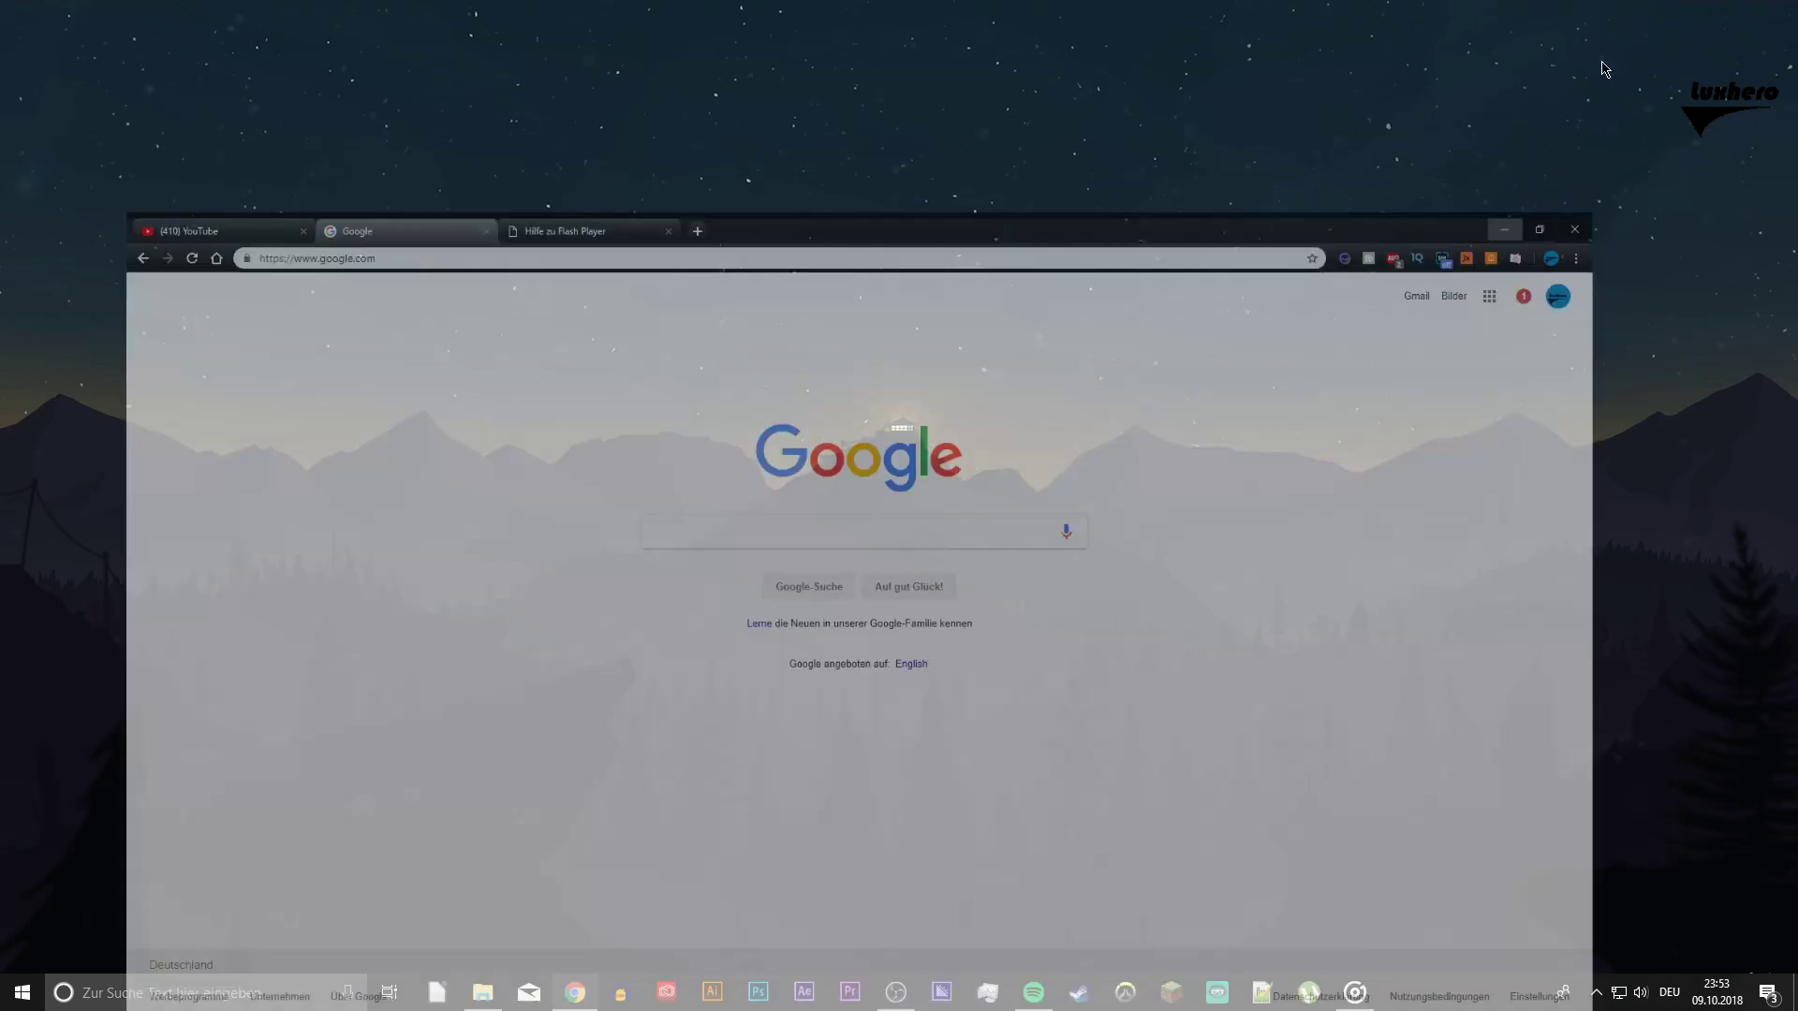
pyautogui.write('dev')
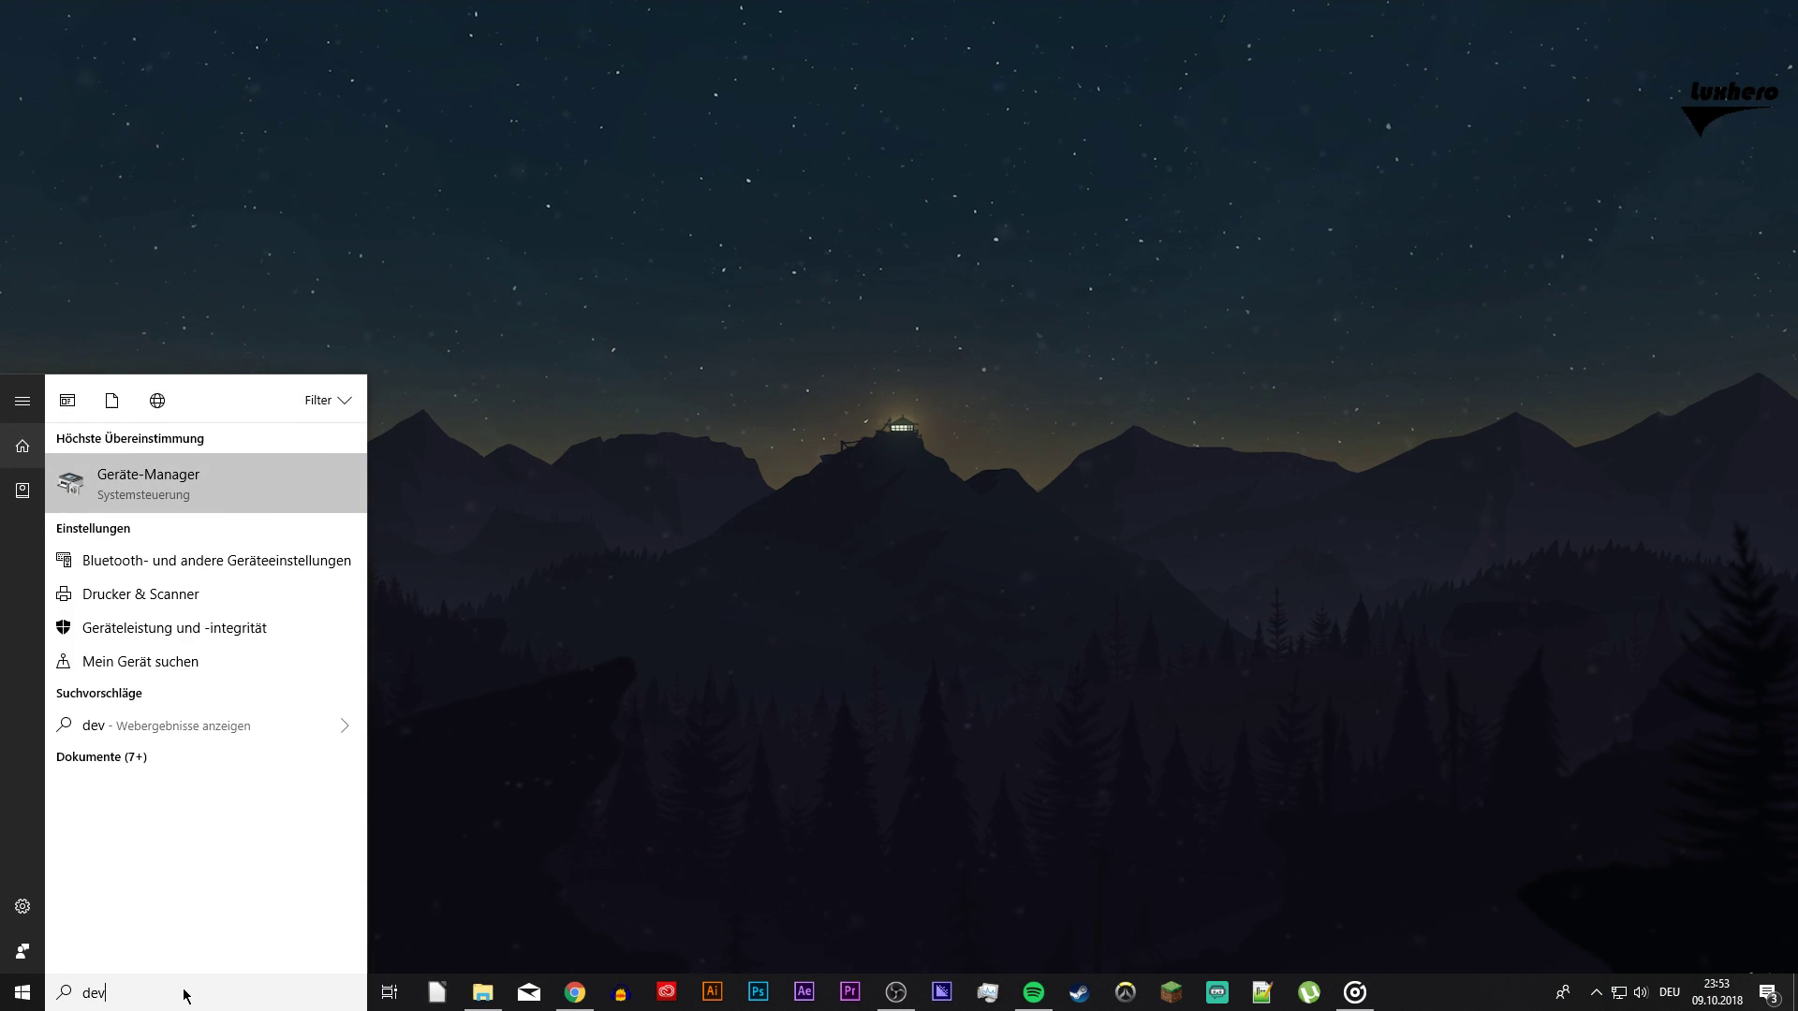
pyautogui.click(147, 483)
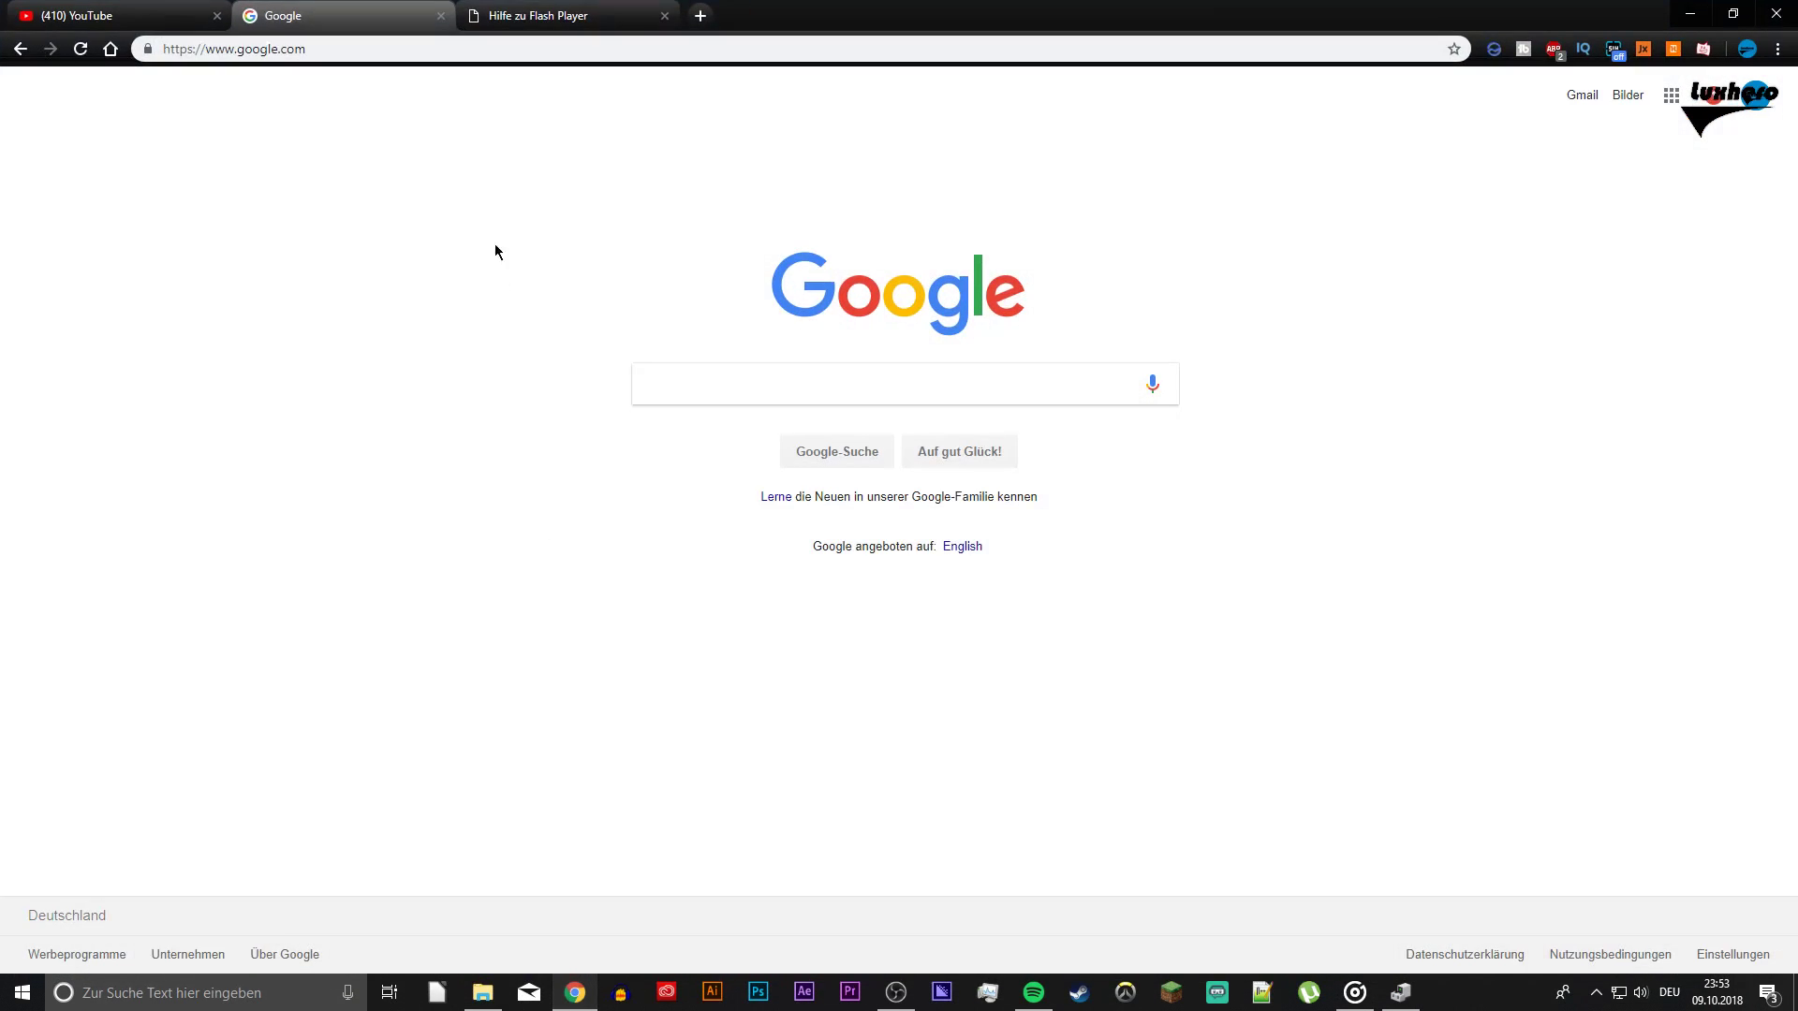
pyautogui.click(567, 16)
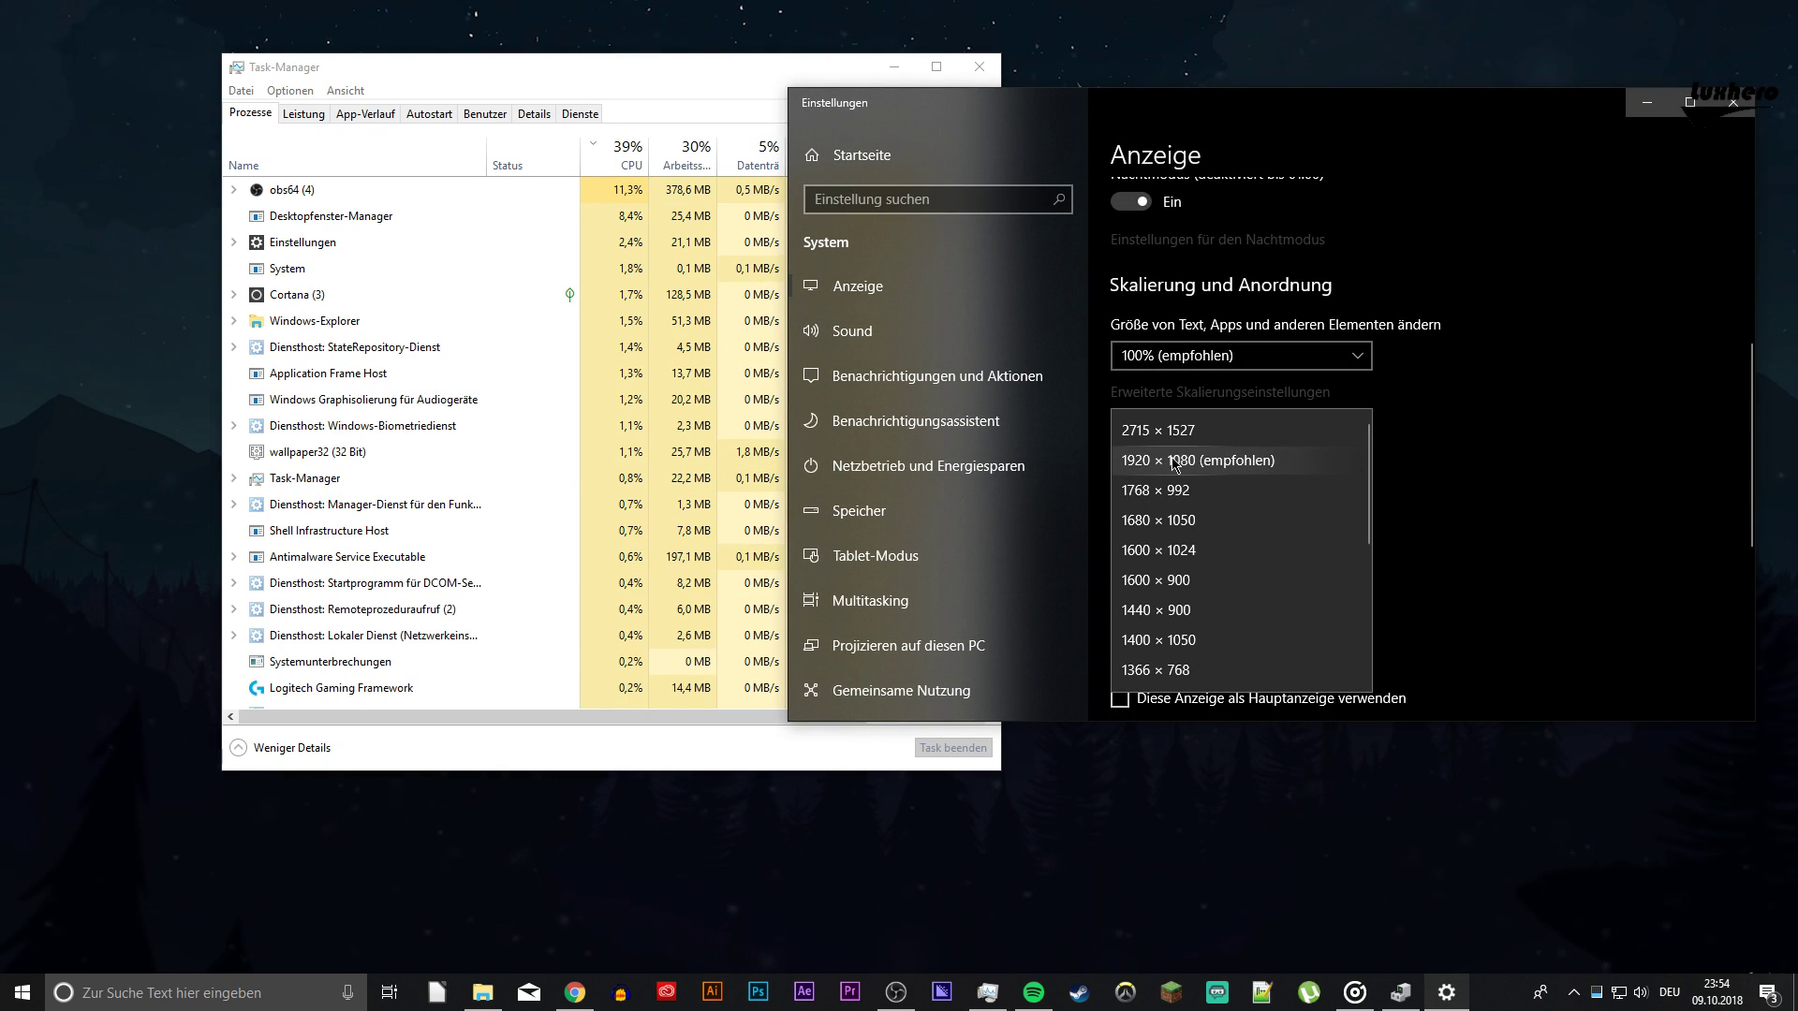
# Keep the display resolution at the recommended 1920 × 1080.
pyautogui.click(1196, 461)
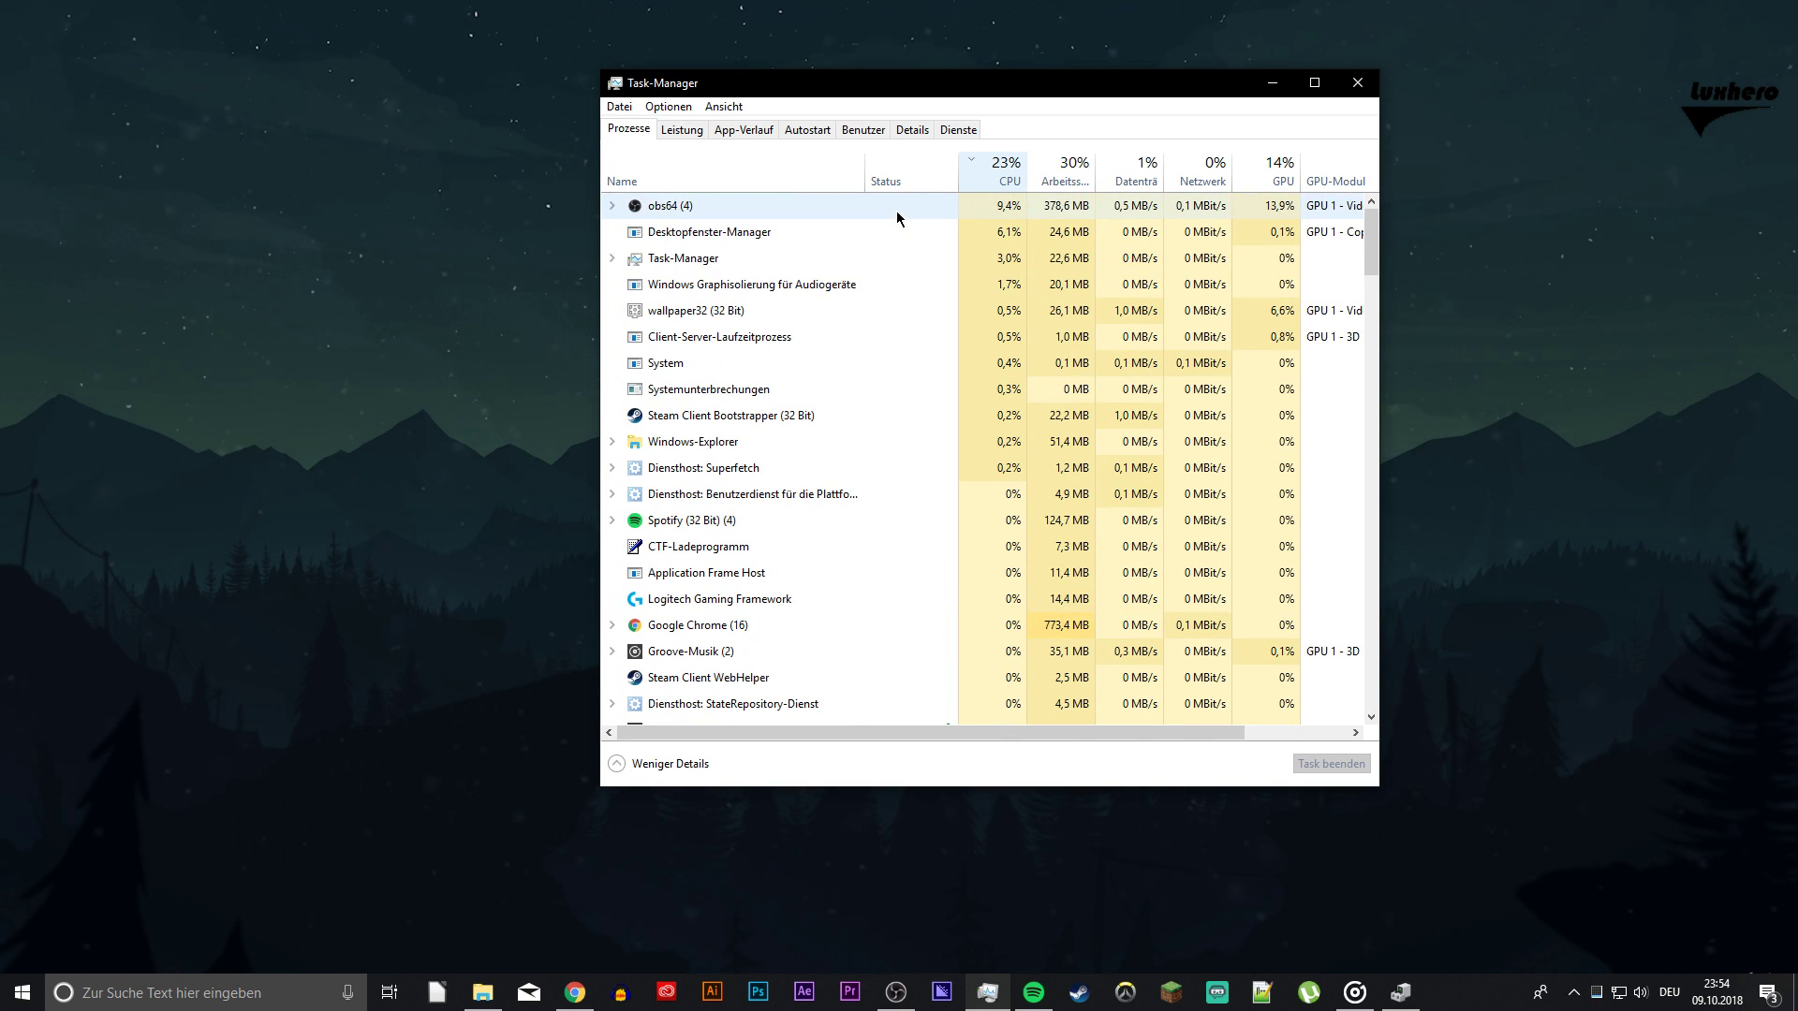
# Close Task Manager after reviewing processes by CPU use.
pyautogui.click(1357, 81)
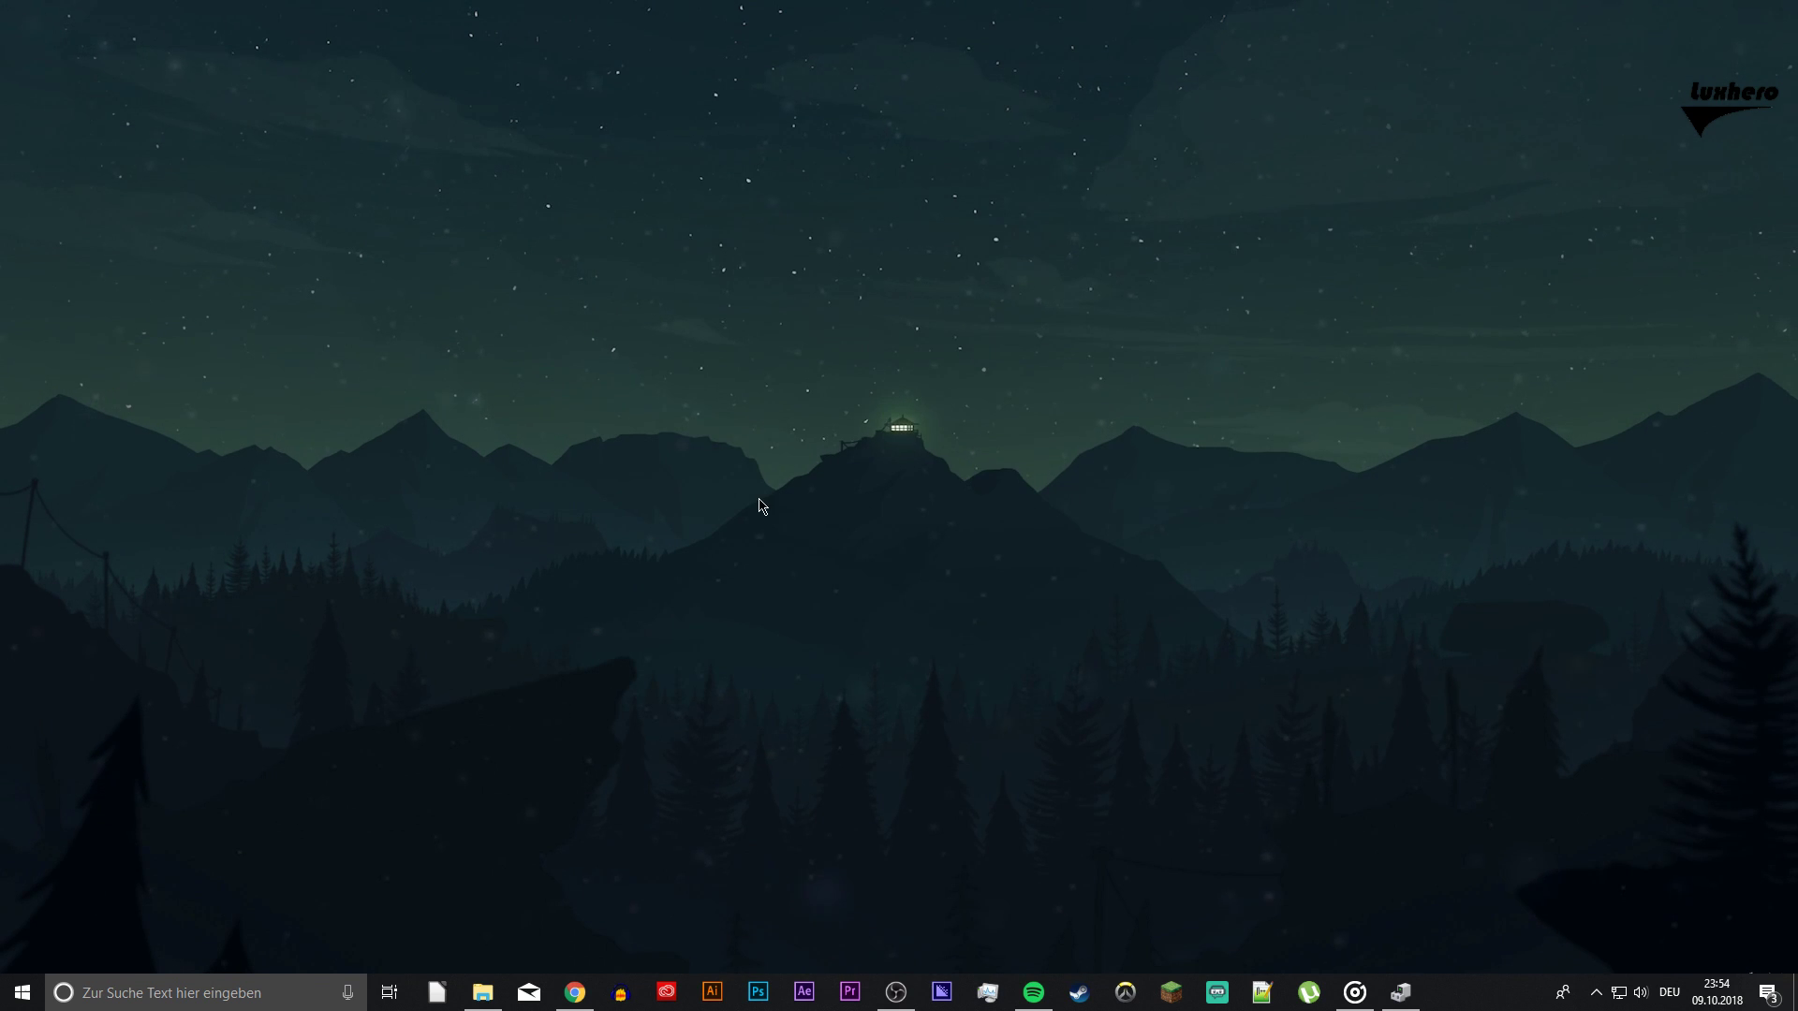